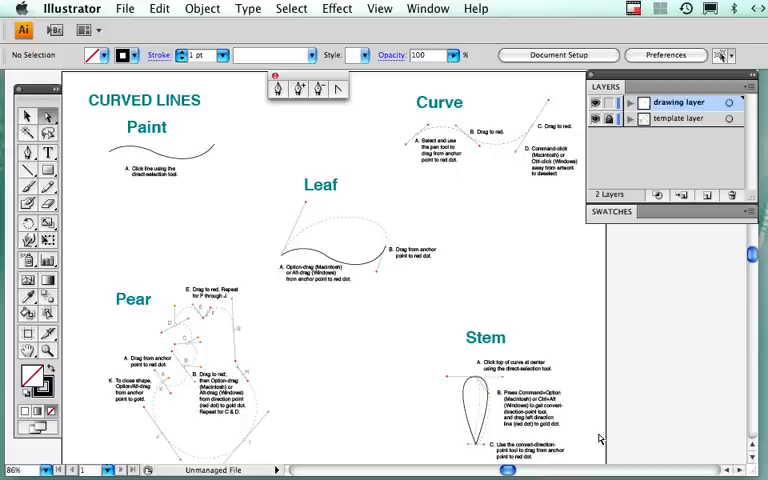
mouse_move(476, 250)
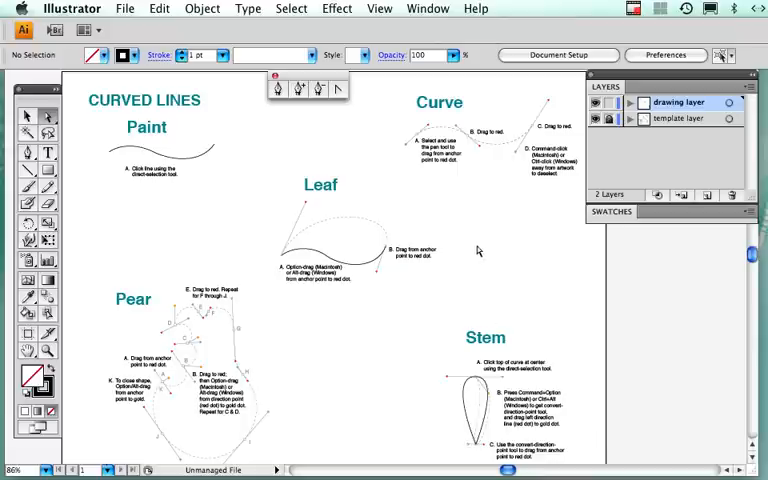
mouse_move(312, 358)
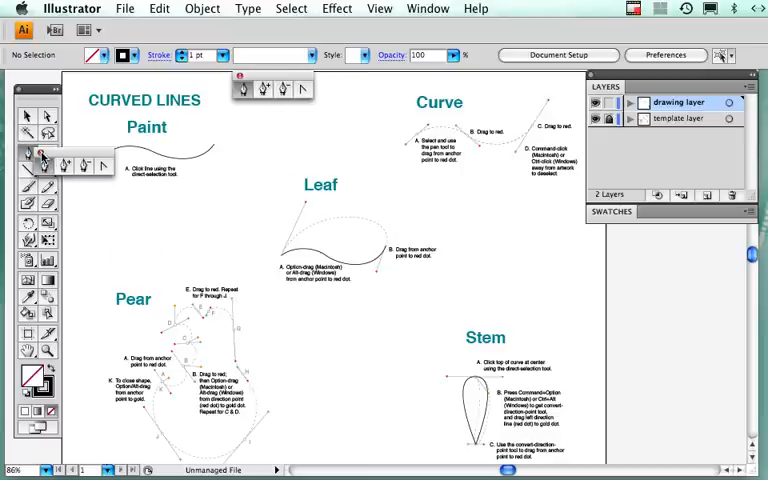
Step: Choose the Pen tool from the Tools panel for drawing paths
click(28, 156)
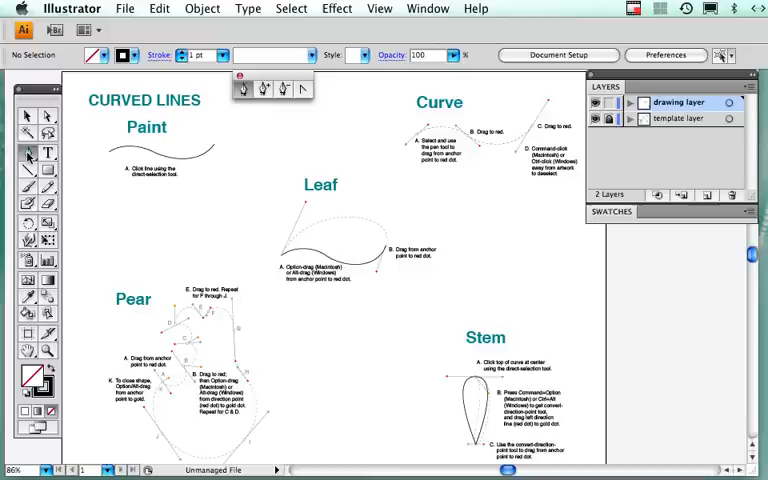
mouse_move(24, 116)
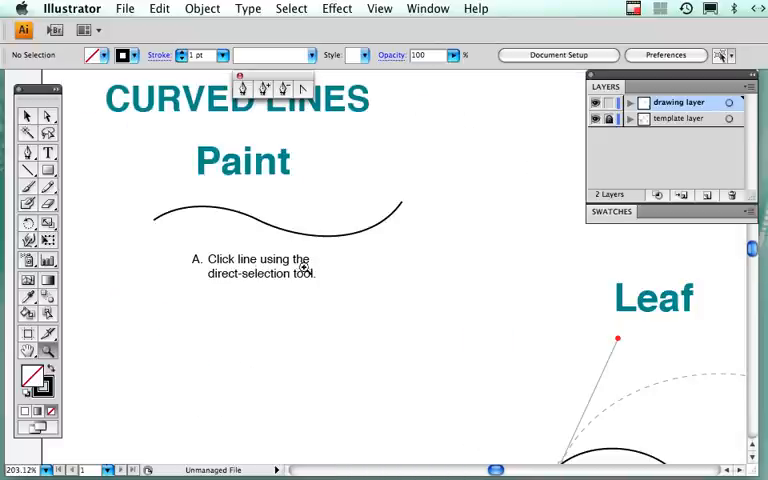
mouse_move(92, 192)
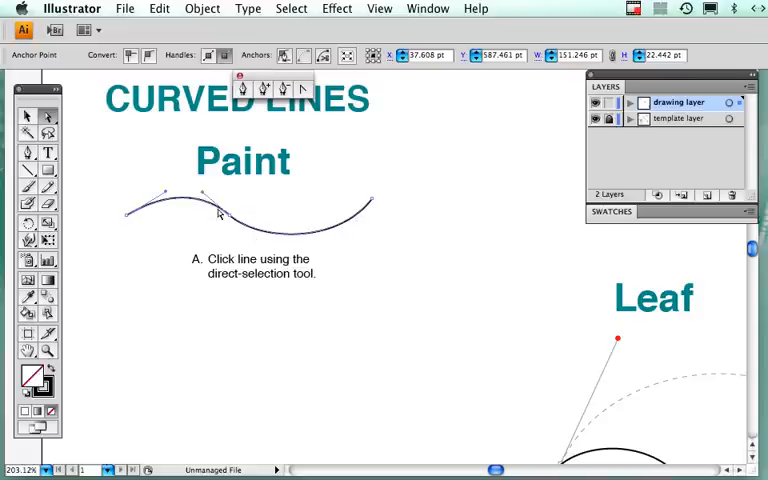
Step: Select a point on the Paint curve with Direct Selection to reveal its anchors
click(230, 216)
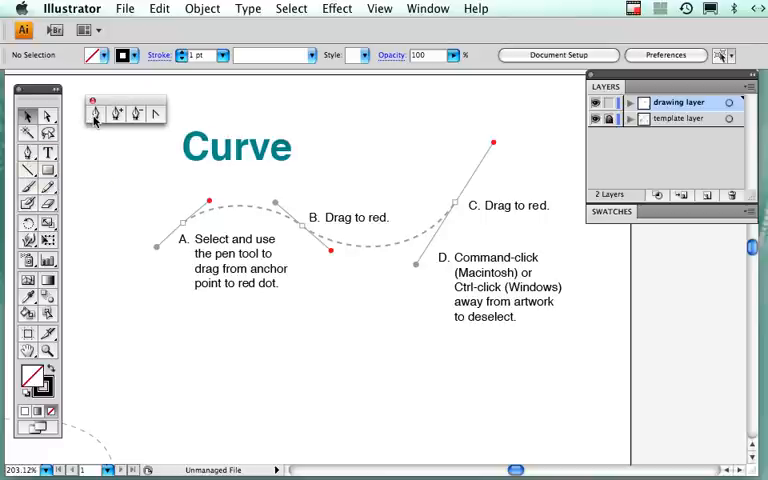
mouse_move(96, 114)
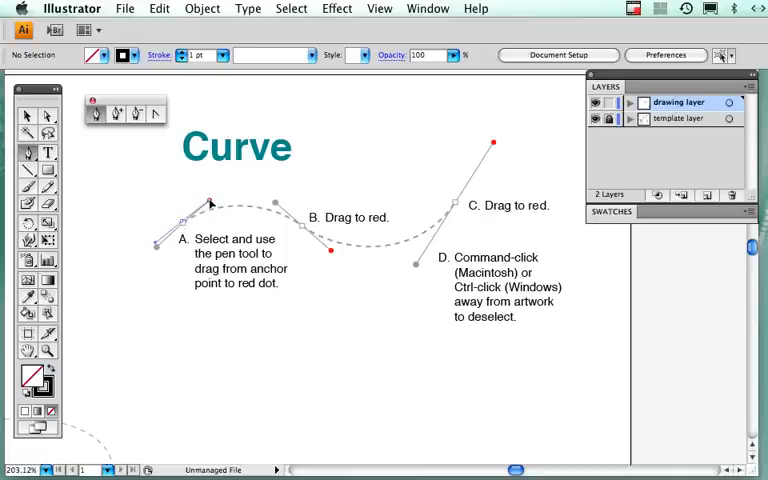
Step: Pull a curved segment from the first anchor toward its red dot, then deselect it
drag(156, 244, 210, 200)
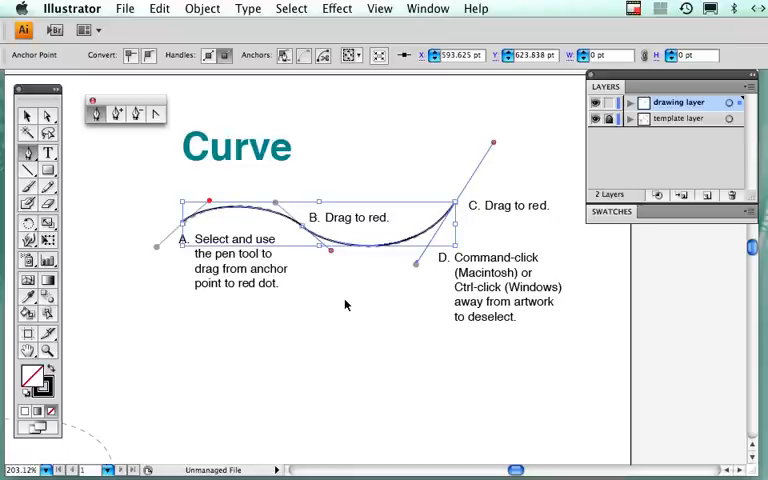
click(344, 306)
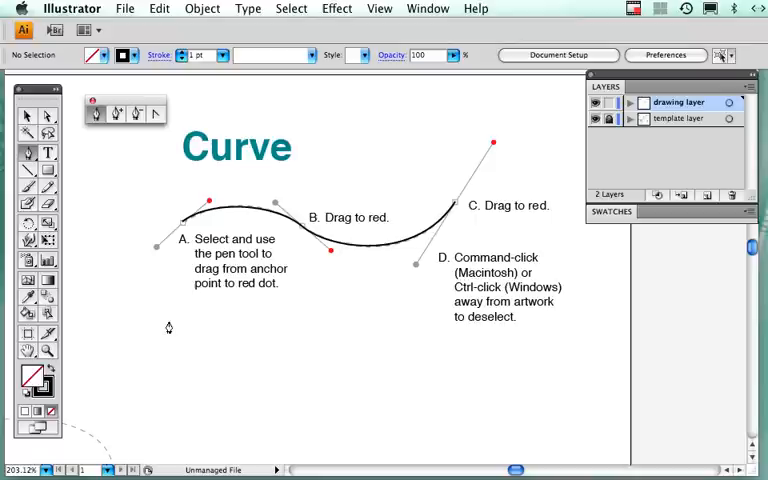
mouse_move(172, 364)
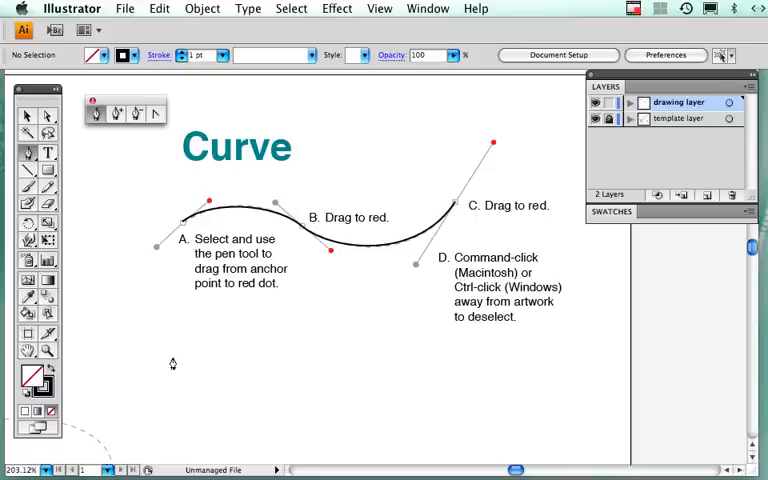
Step: Draw the lower S-shaped wave segment toward its red dot and leave it deselected
drag(138, 396, 208, 320)
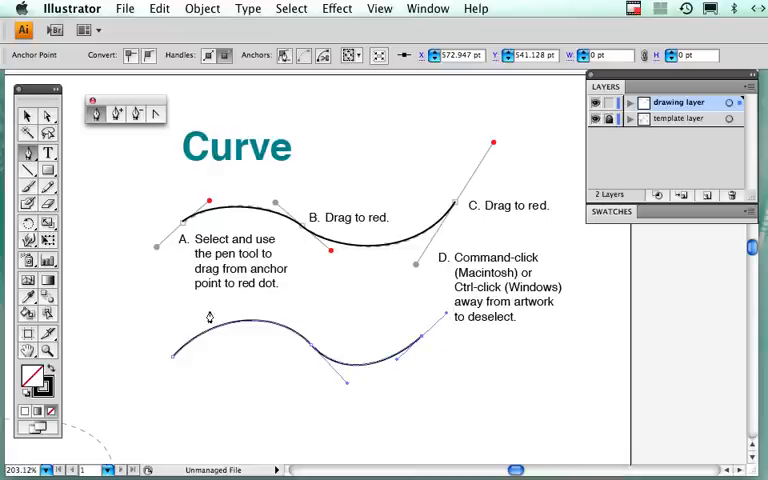
click(208, 316)
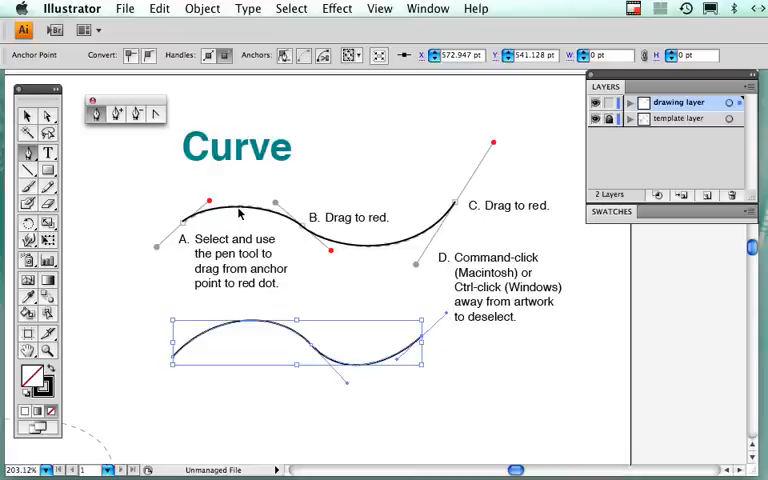
click(240, 328)
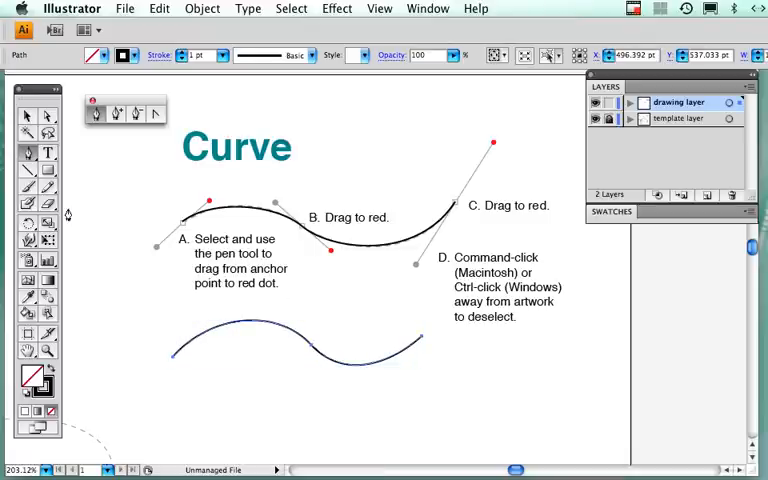
mouse_move(48, 116)
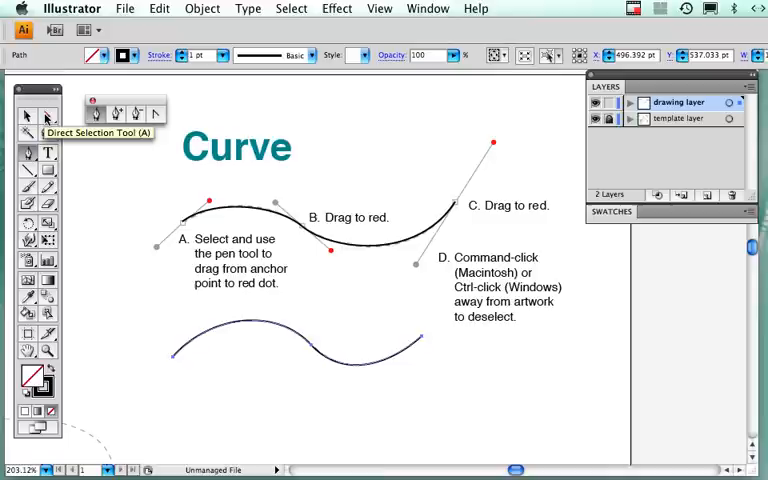
mouse_move(252, 320)
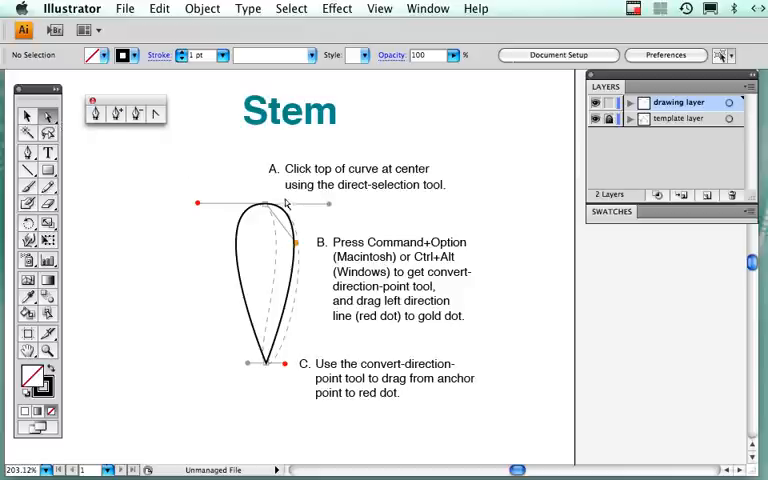
Step: Select the top anchor of the Stem teardrop to show its direction handles
click(266, 204)
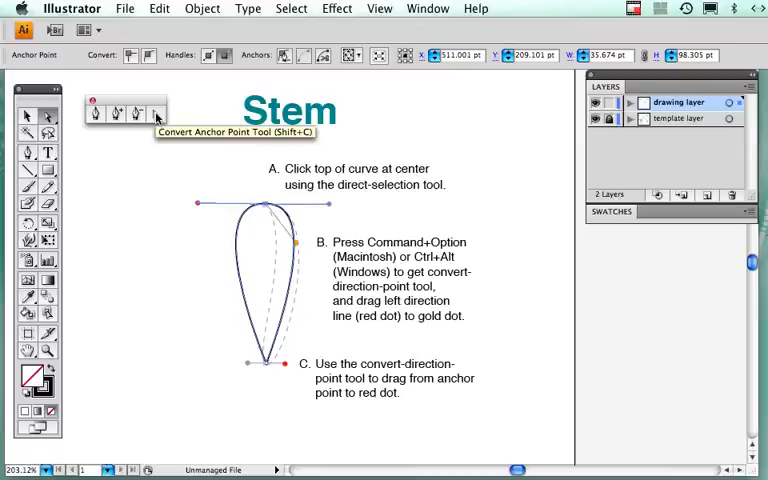
mouse_move(184, 170)
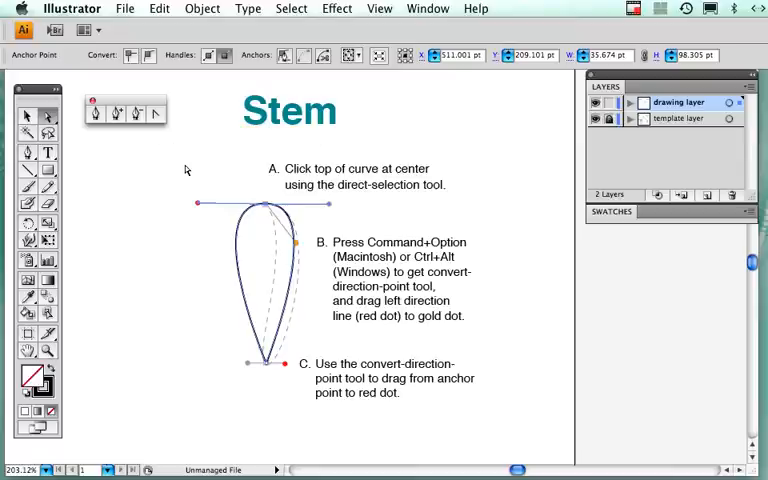
mouse_move(180, 148)
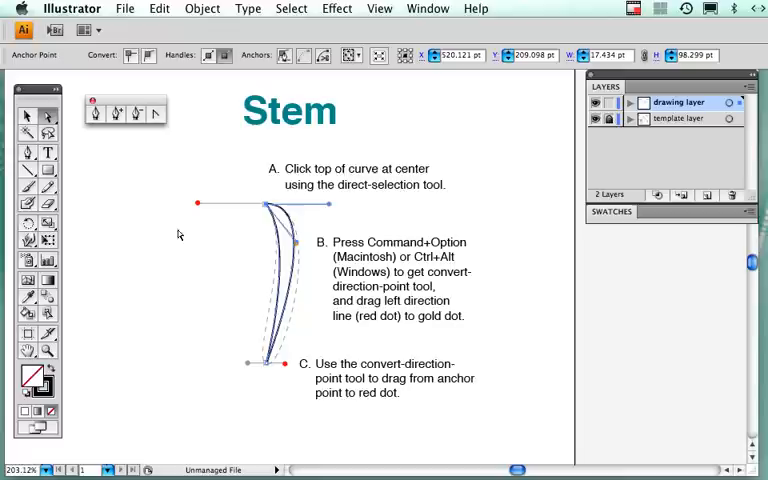
mouse_move(156, 112)
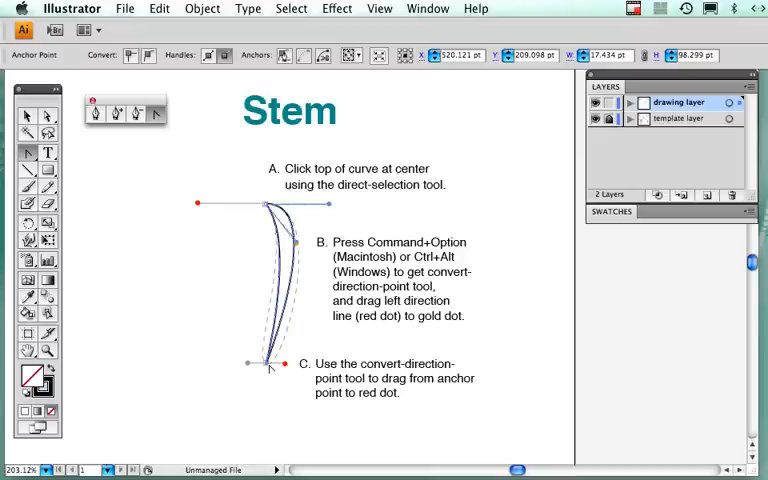
mouse_move(268, 366)
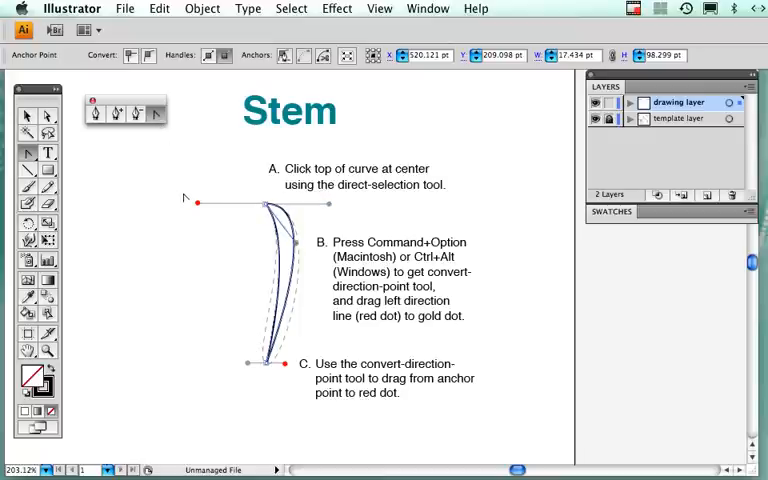
mouse_move(336, 256)
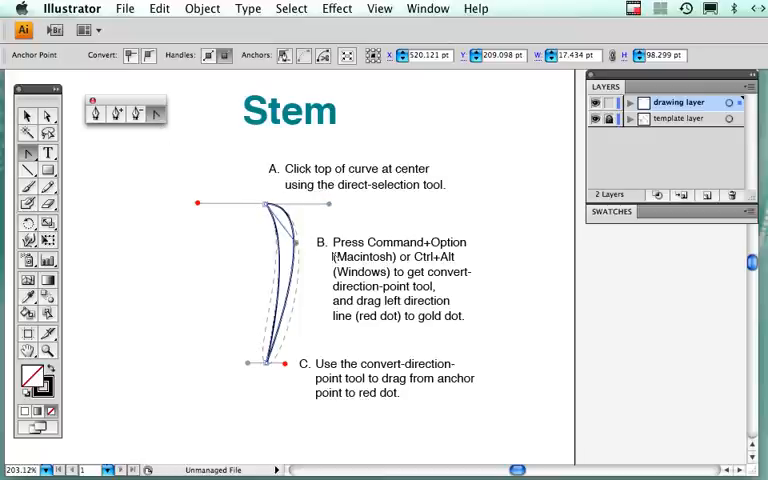